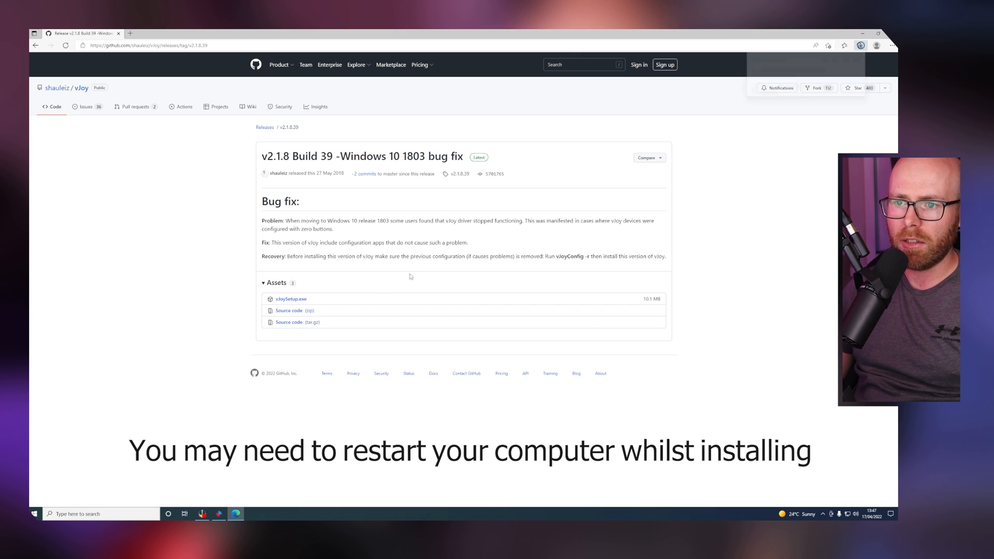
Step: Run vJoySetup.exe from Downloads and install the vJoy driver, confirming the success message
left_click(864, 45)
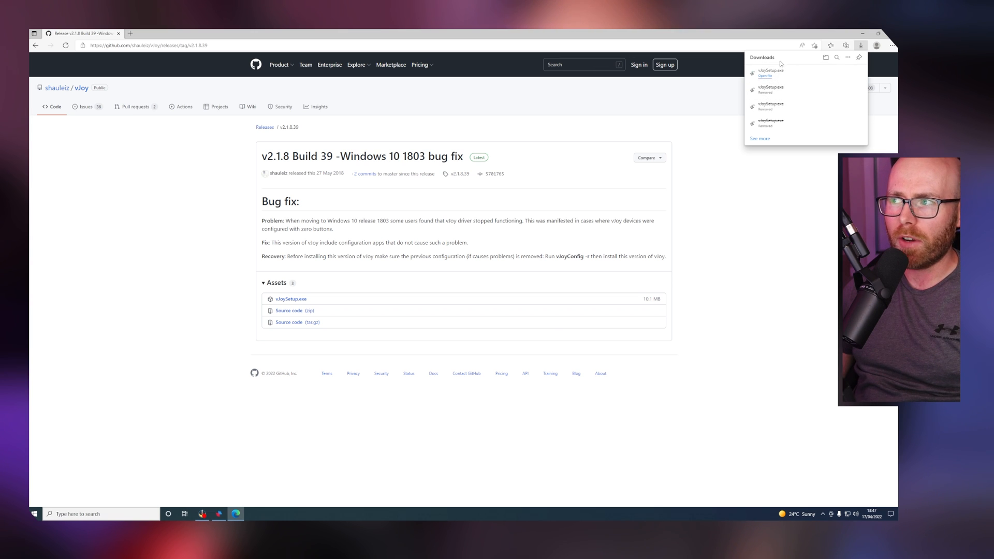
left_click(763, 76)
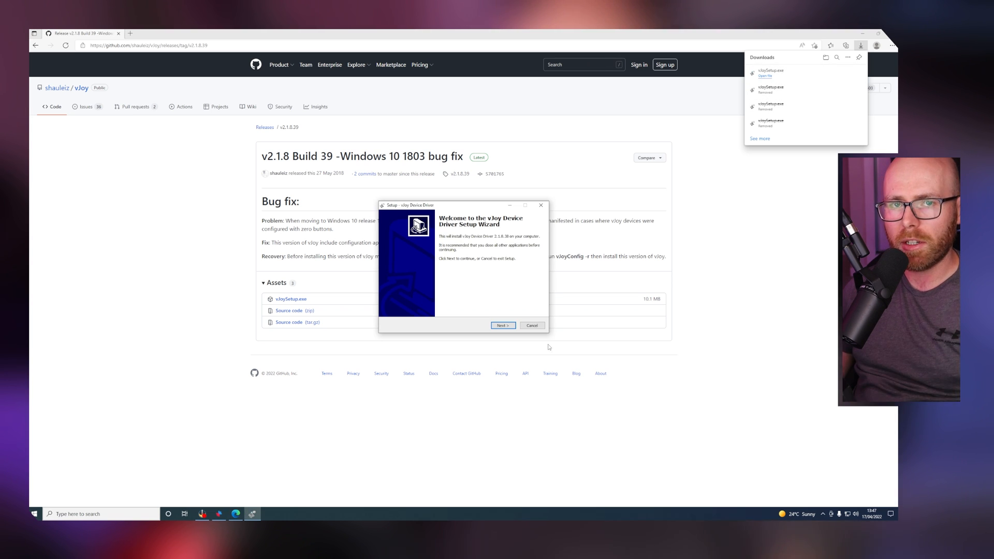
left_click(502, 325)
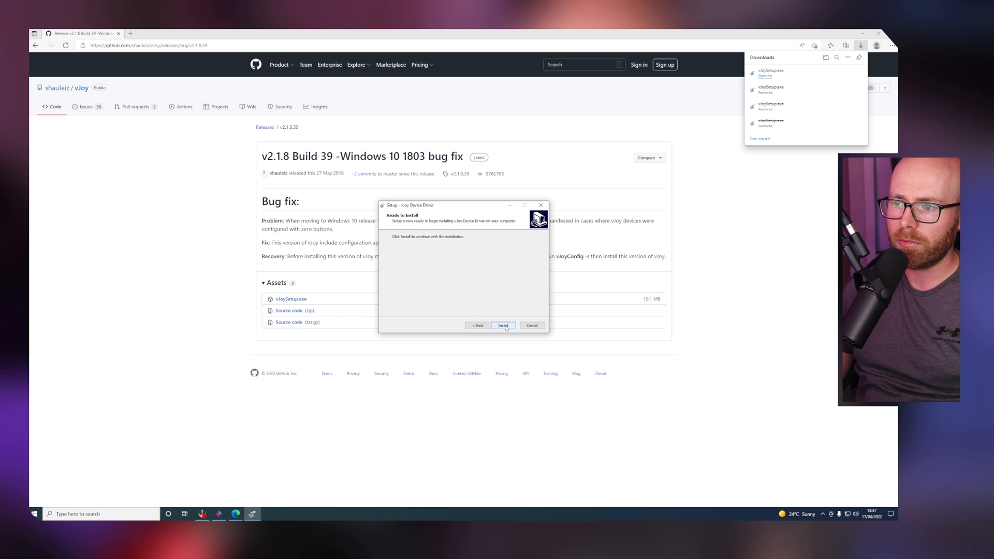
left_click(503, 325)
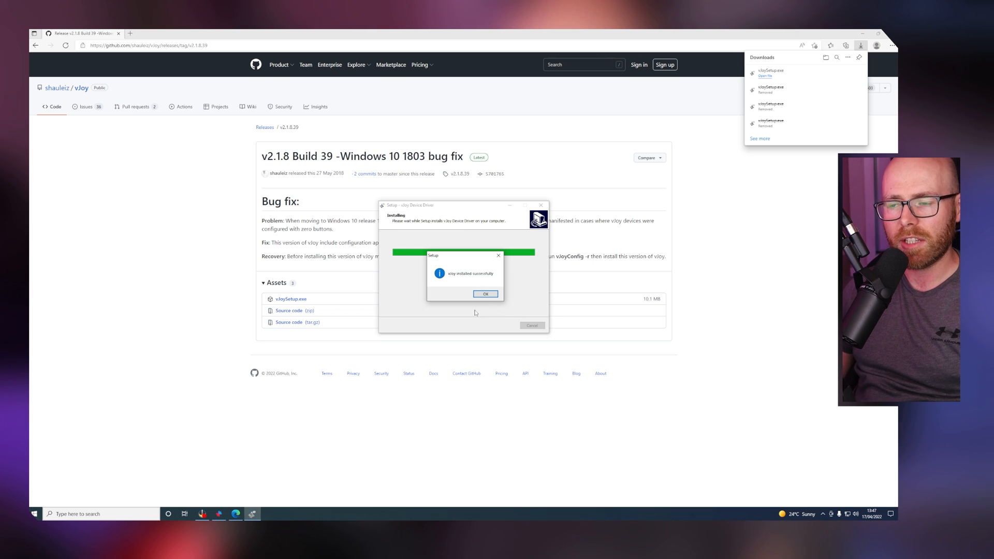
left_click(486, 294)
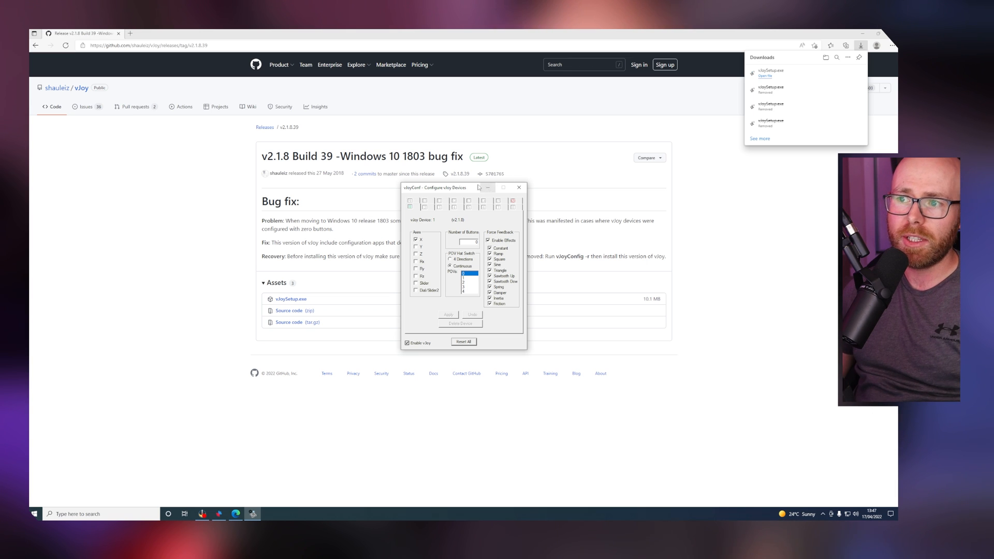
Step: Move the vJoyConf window aside to review device 1's force feedback effects
left_click_drag(438, 187, 323, 180)
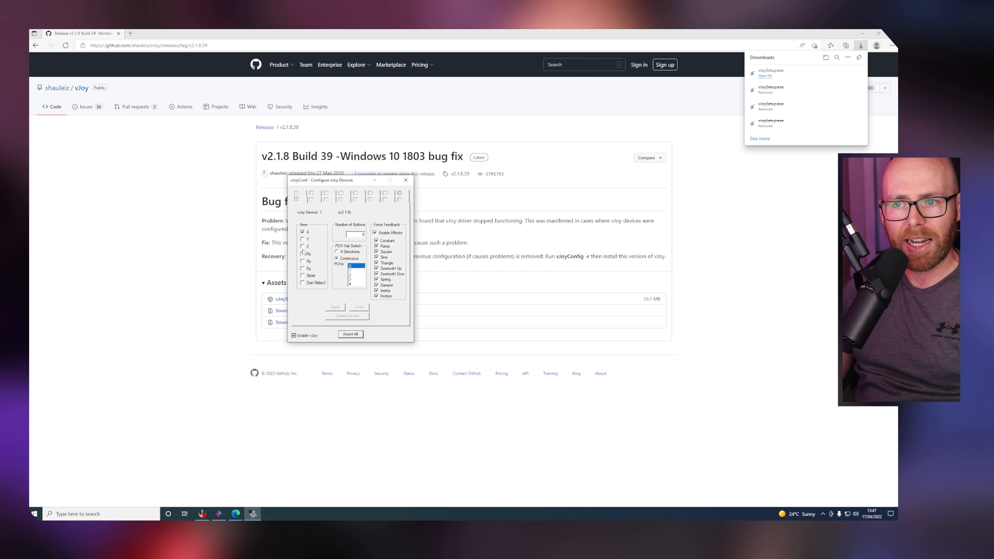
mouse_move(301, 239)
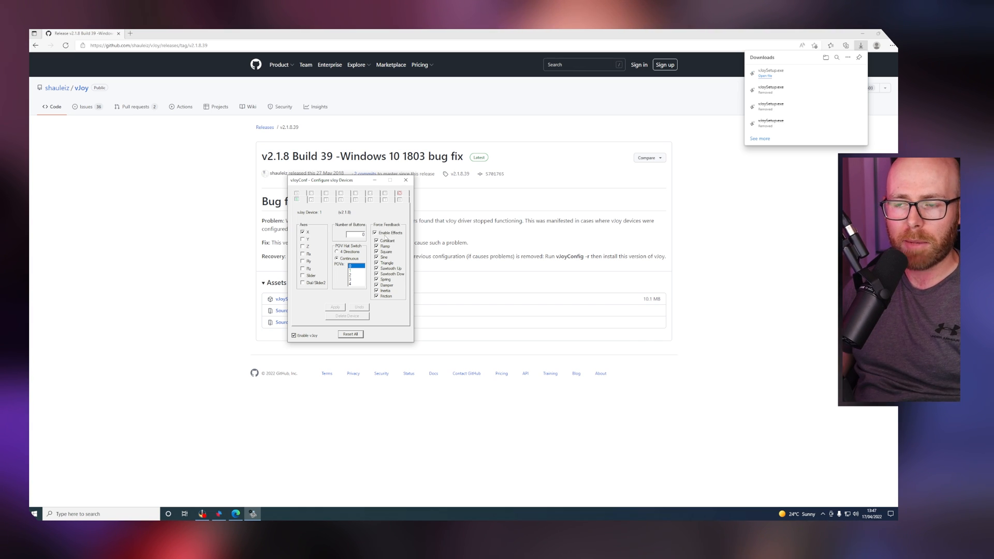
mouse_move(386, 307)
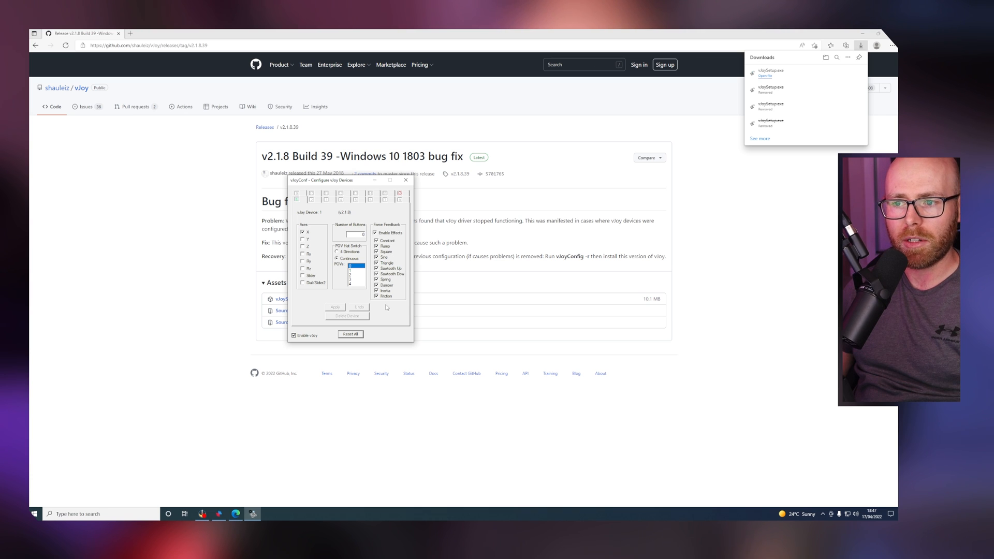
mouse_move(406, 180)
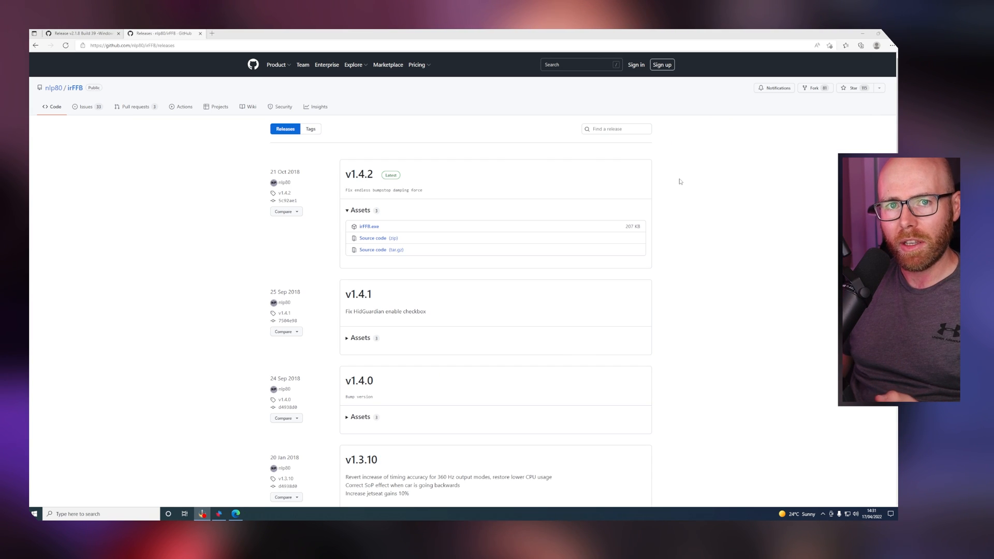
mouse_move(677, 170)
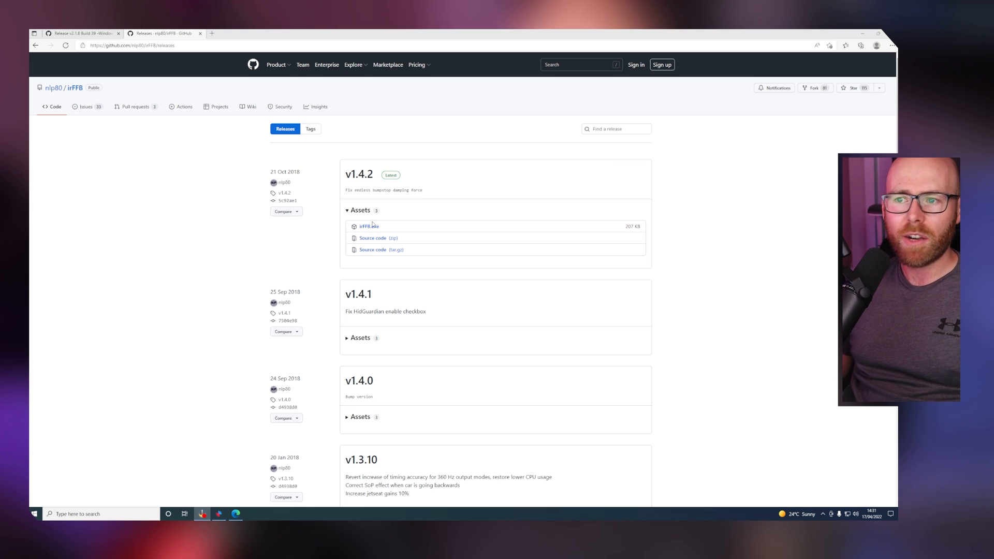
Step: Download irFFB.exe from the v1.4.2 release assets
left_click(368, 226)
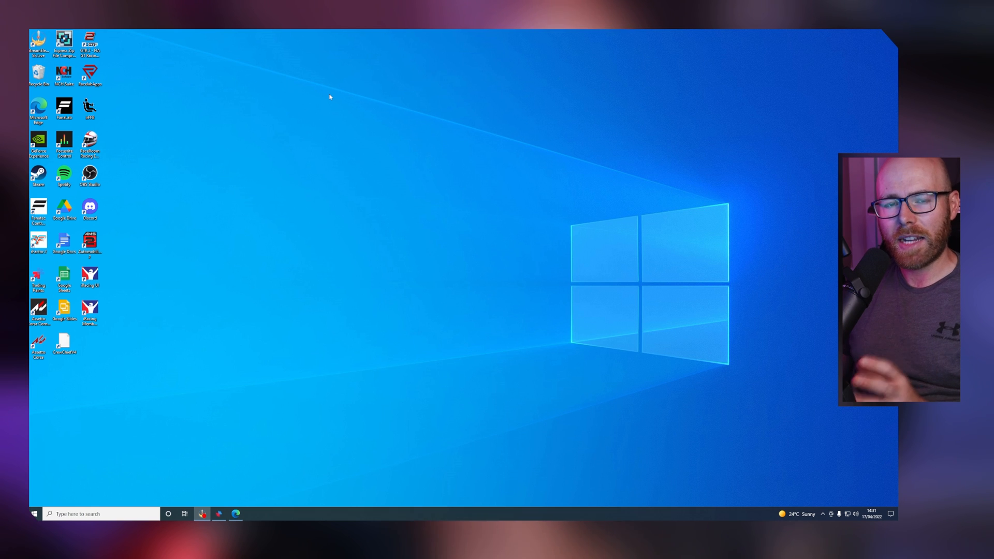
mouse_move(230, 79)
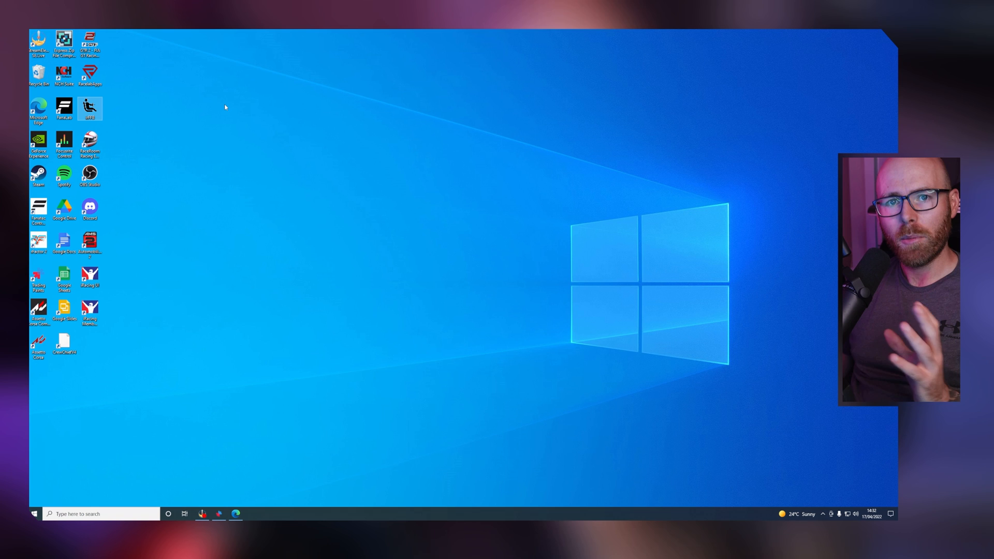
mouse_move(258, 112)
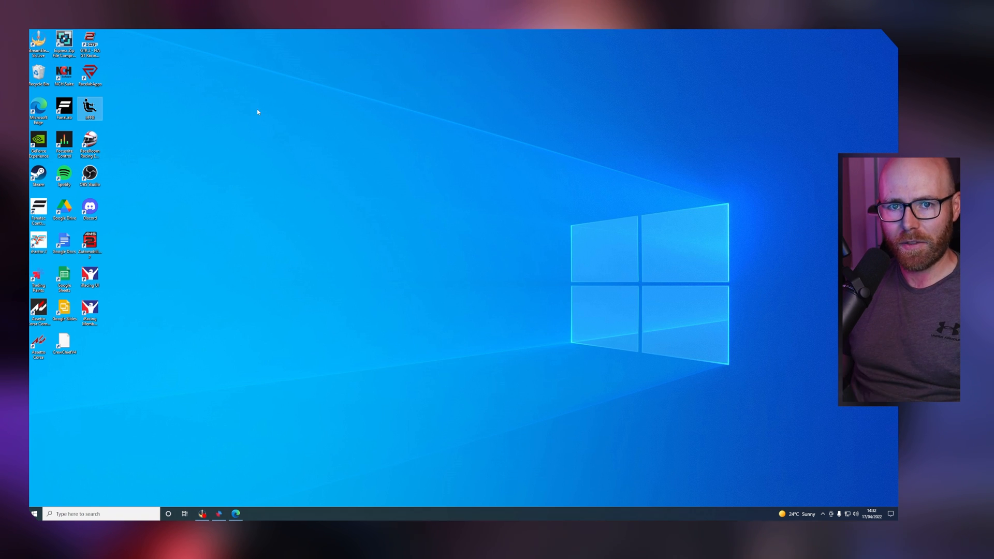
mouse_move(90, 107)
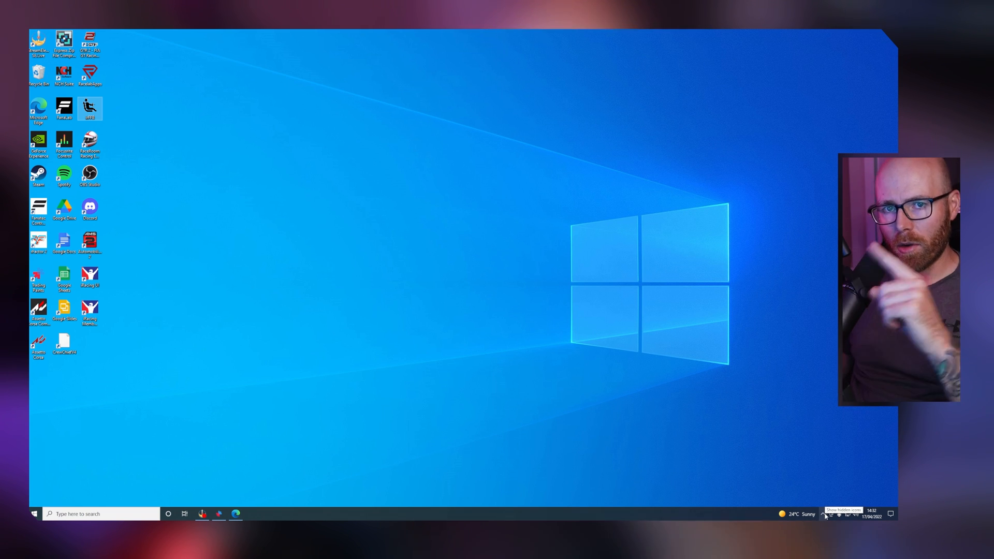
Step: Show the hidden taskbar tray icons to reach the running irFFB
left_click(824, 514)
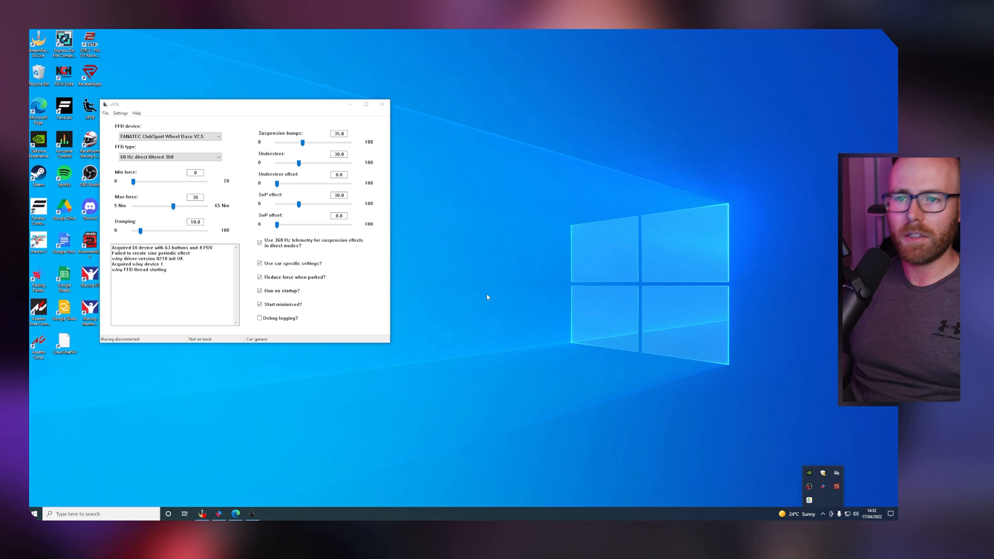
Step: Centre the irFFB window and keep FFB type at 60 Hz direct filtered 360
left_click_drag(241, 104, 379, 121)
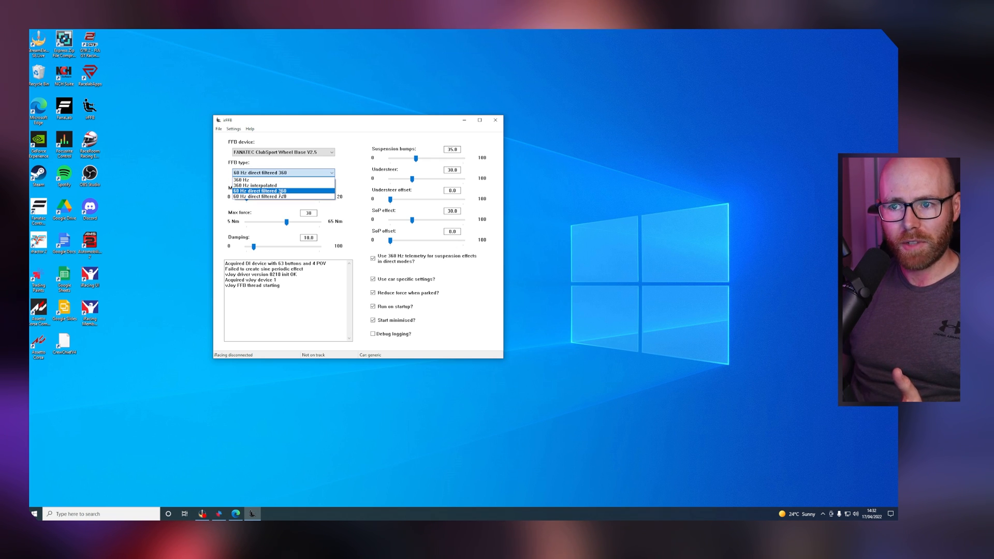
left_click(260, 191)
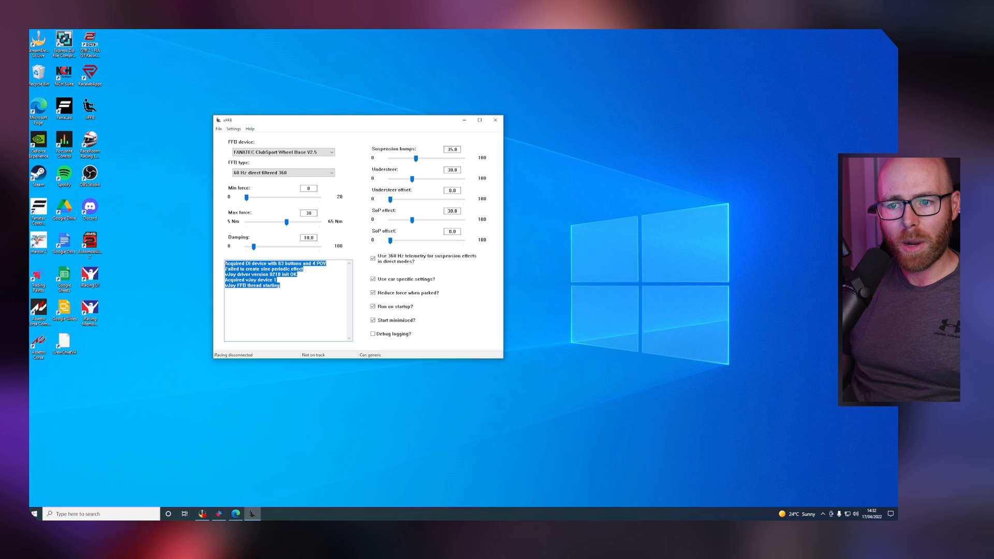
left_click(300, 287)
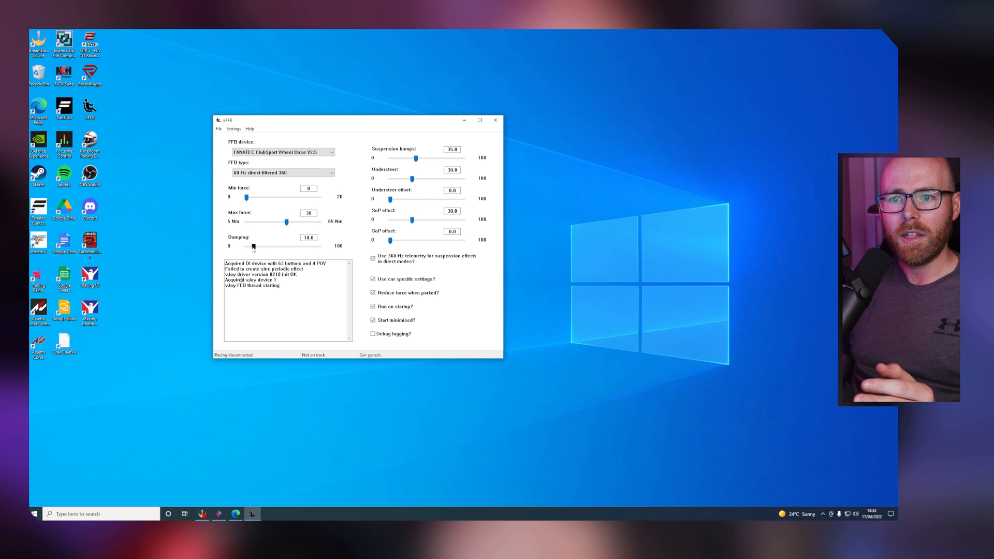
Step: Nudge the irFFB Damping slider slightly to adjust damping
left_click_drag(252, 246, 249, 246)
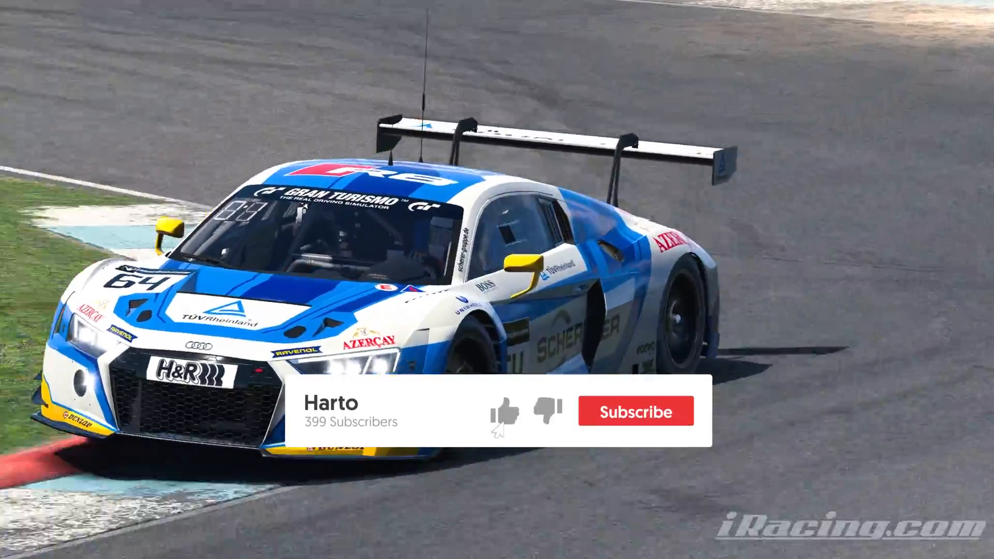
left_click(637, 412)
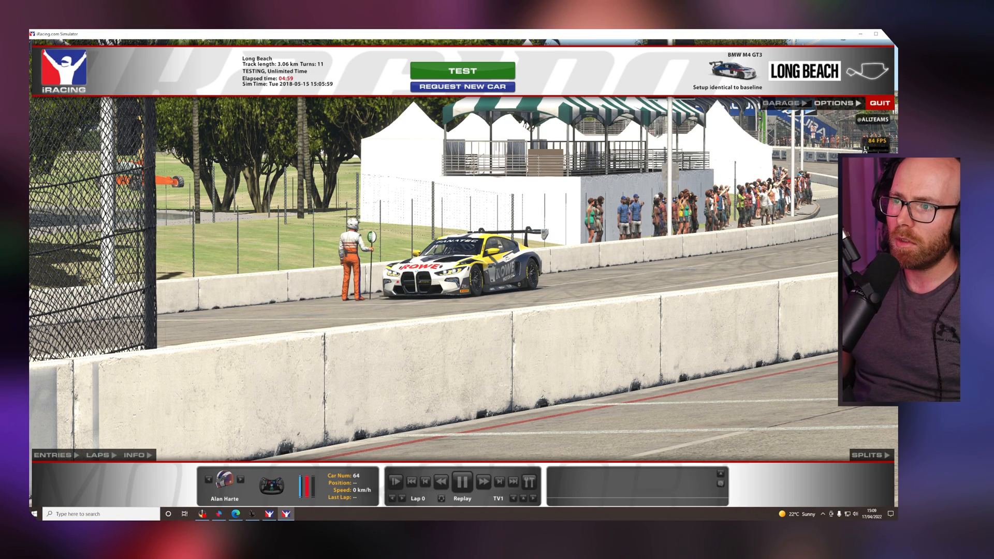
Step: Calibrate the steering wheel in iRacing driving options, setting wheel range to 858°
left_click(837, 102)
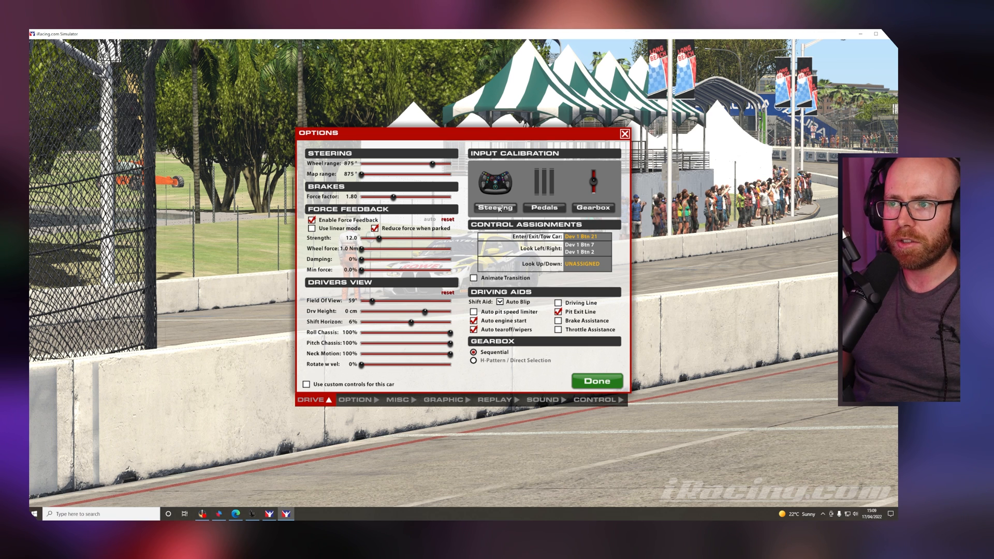
left_click(494, 208)
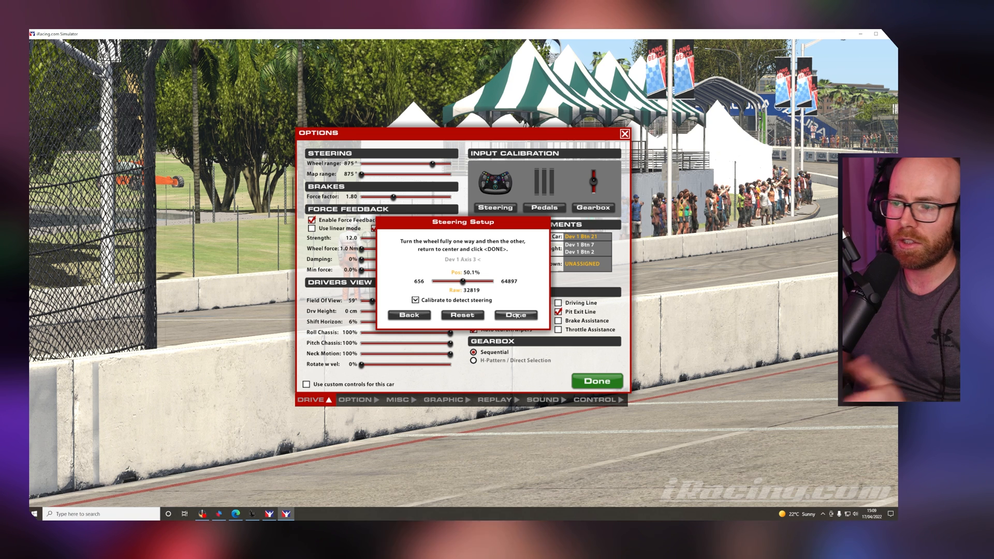
left_click(516, 315)
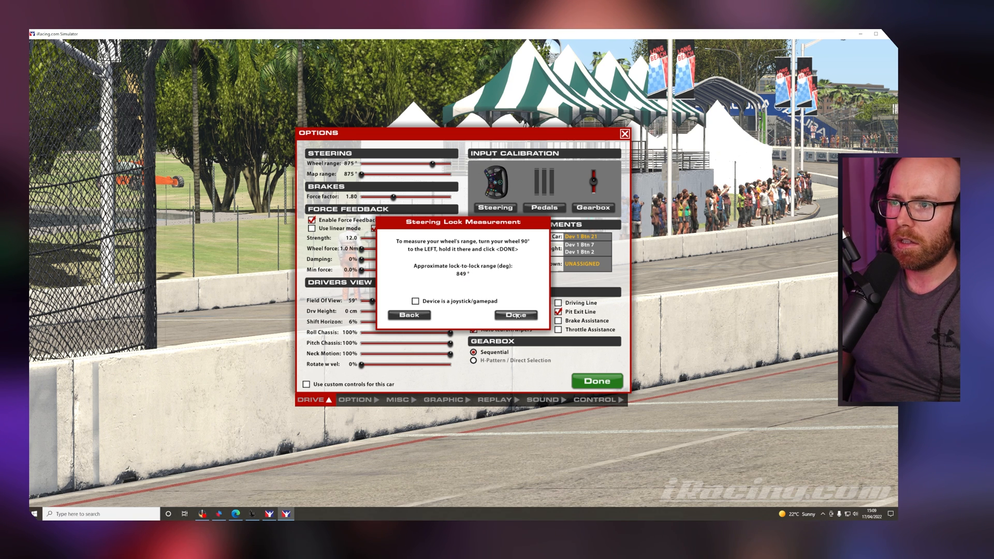
left_click(516, 315)
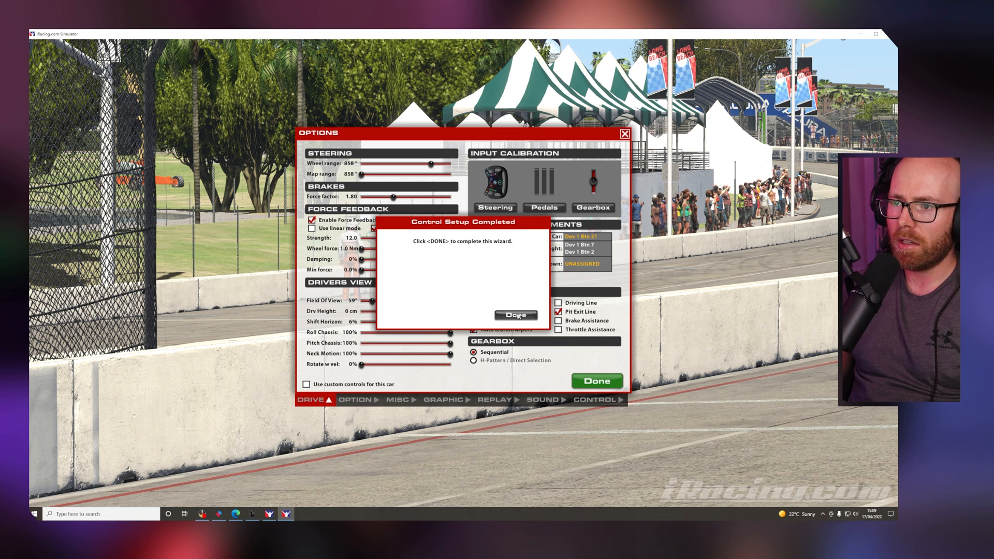
left_click(516, 314)
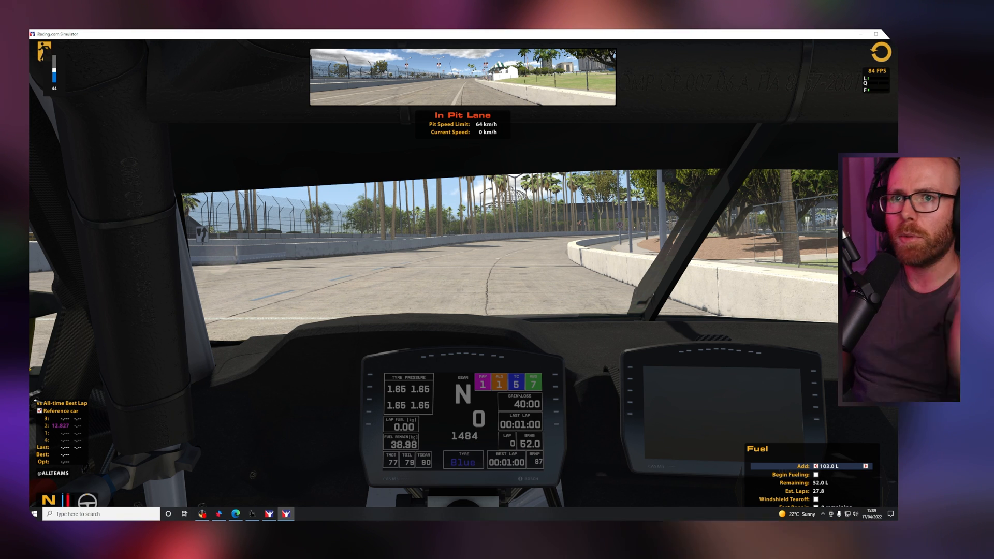
Step: Close the iRacing Options window to return to the car in the pit lane
left_click(269, 513)
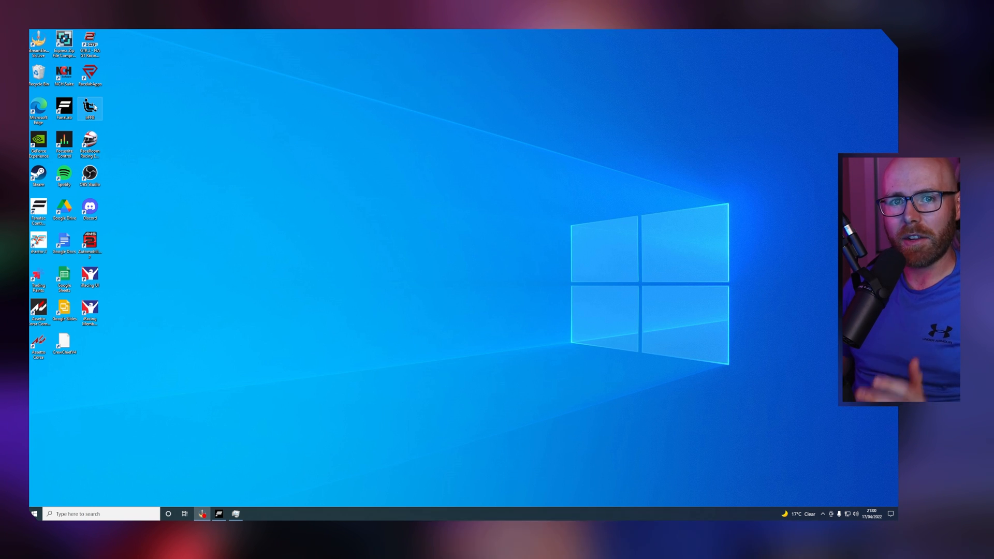
mouse_move(647, 361)
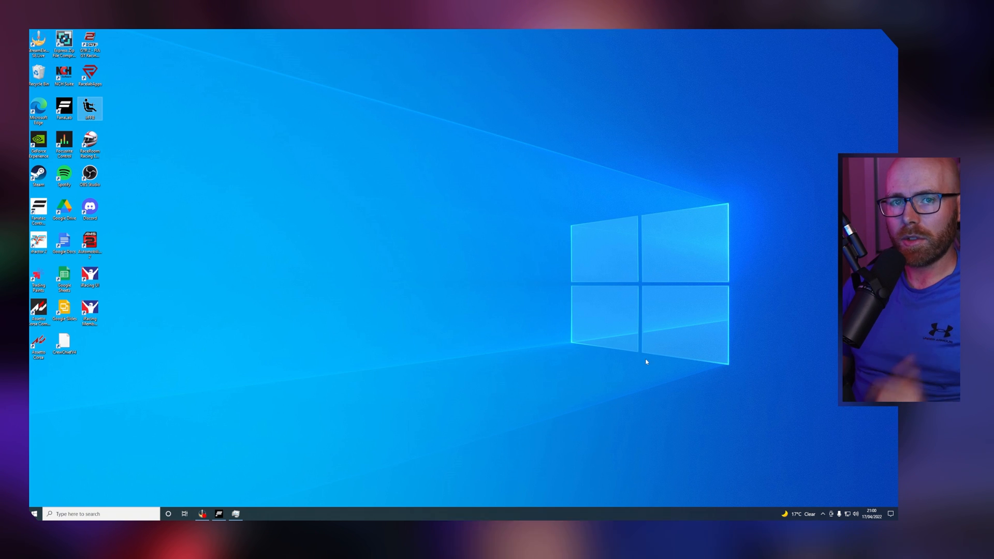
mouse_move(823, 514)
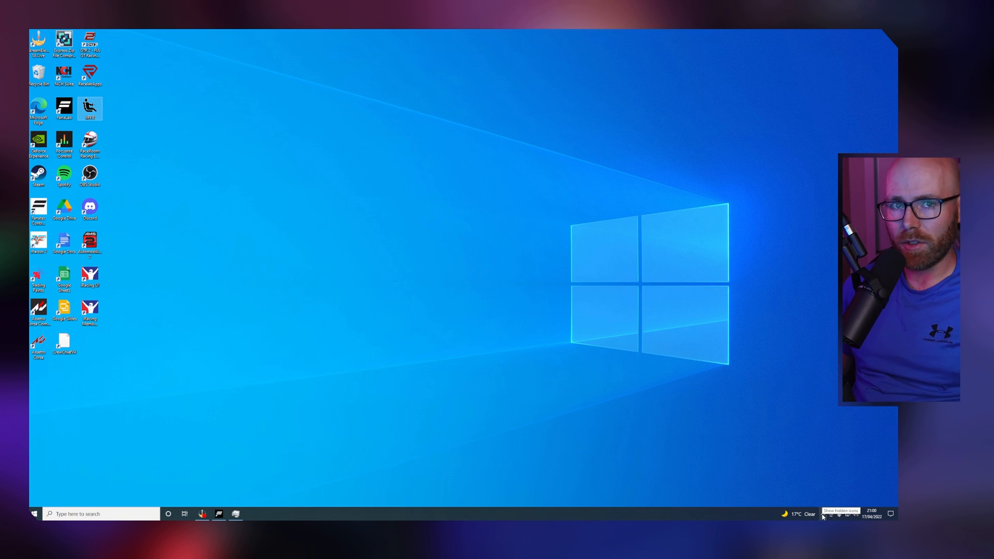
left_click(822, 514)
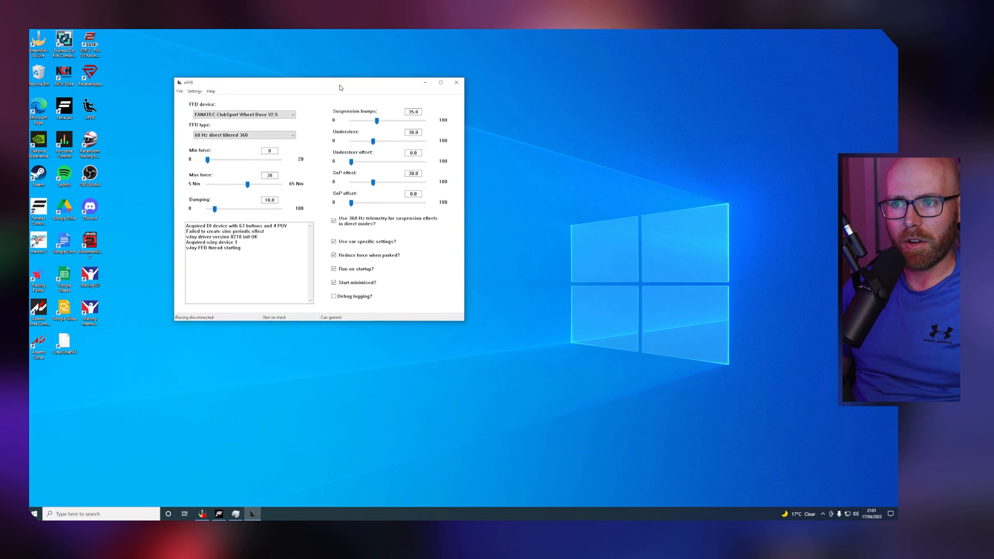
left_click(455, 82)
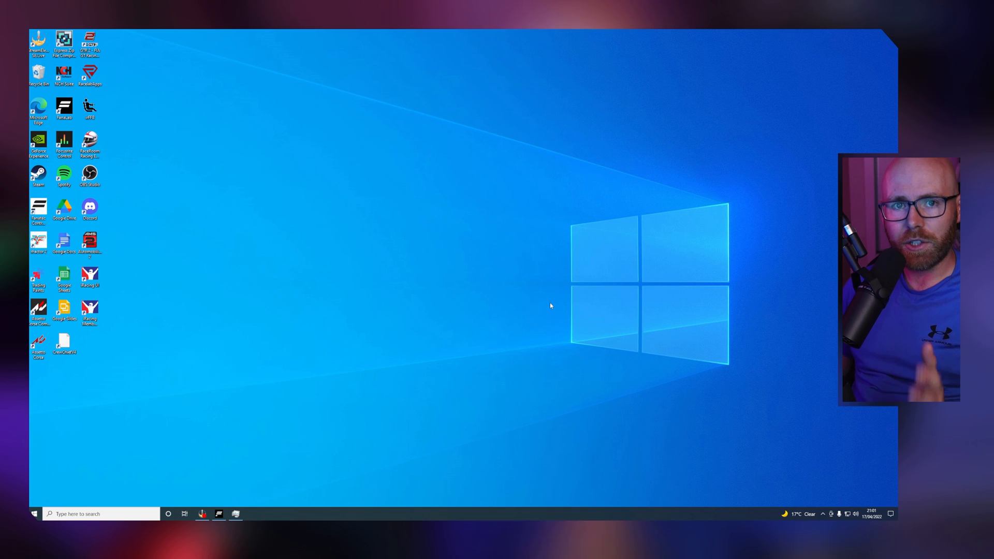
mouse_move(546, 314)
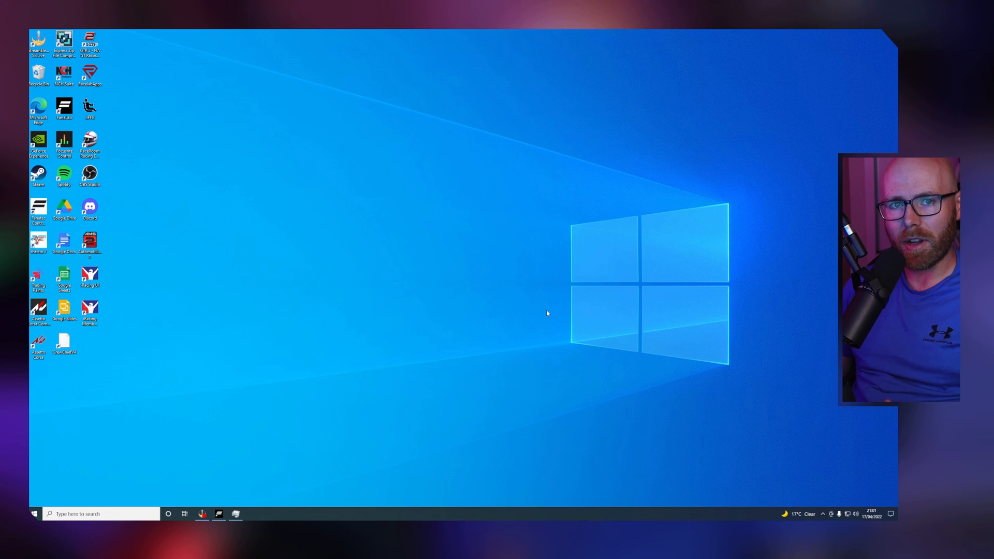
mouse_move(426, 254)
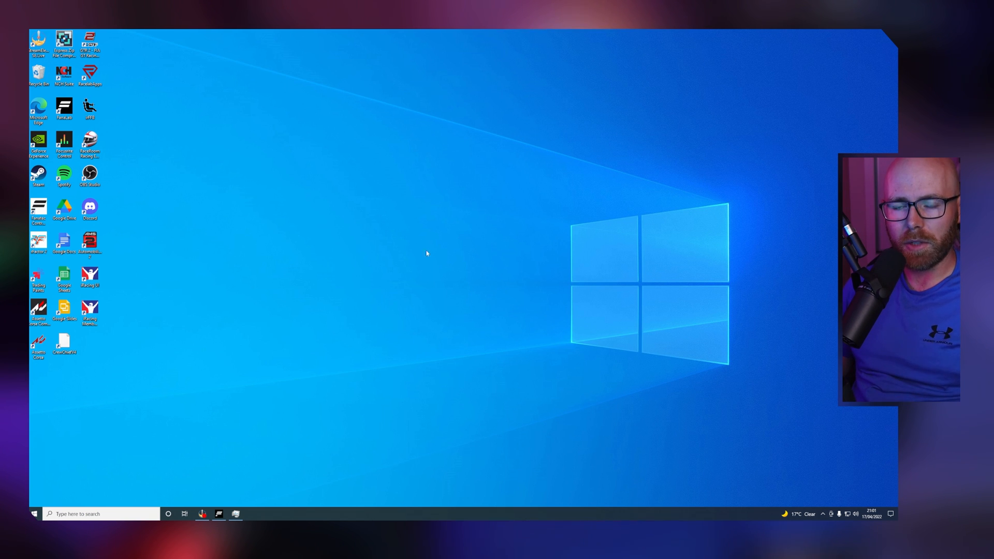
right_click(89, 106)
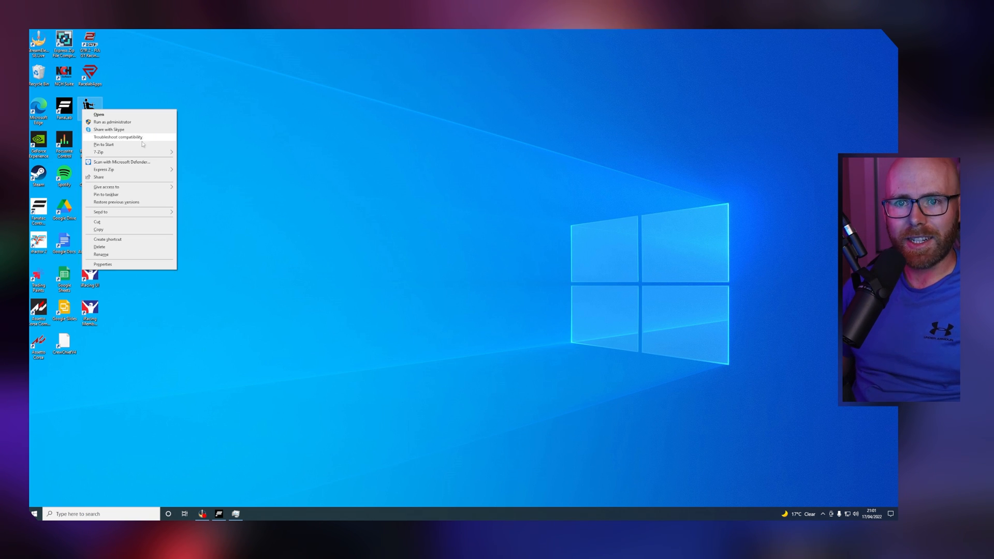
left_click(99, 246)
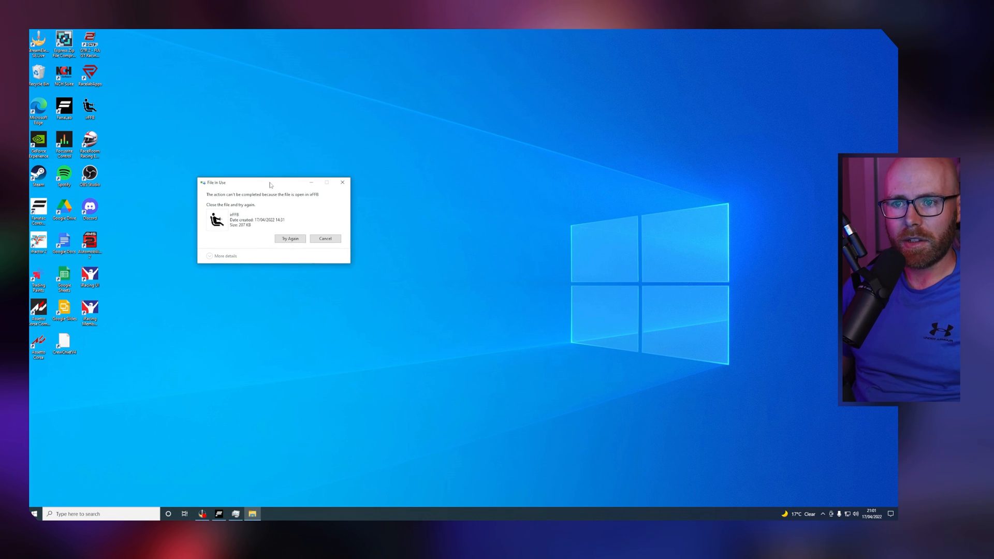
mouse_move(300, 202)
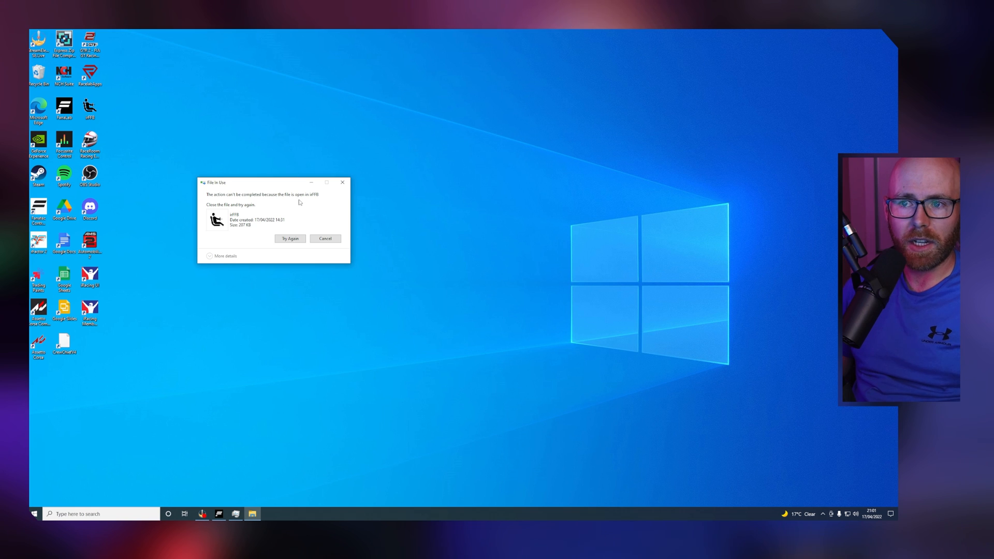
left_click(325, 238)
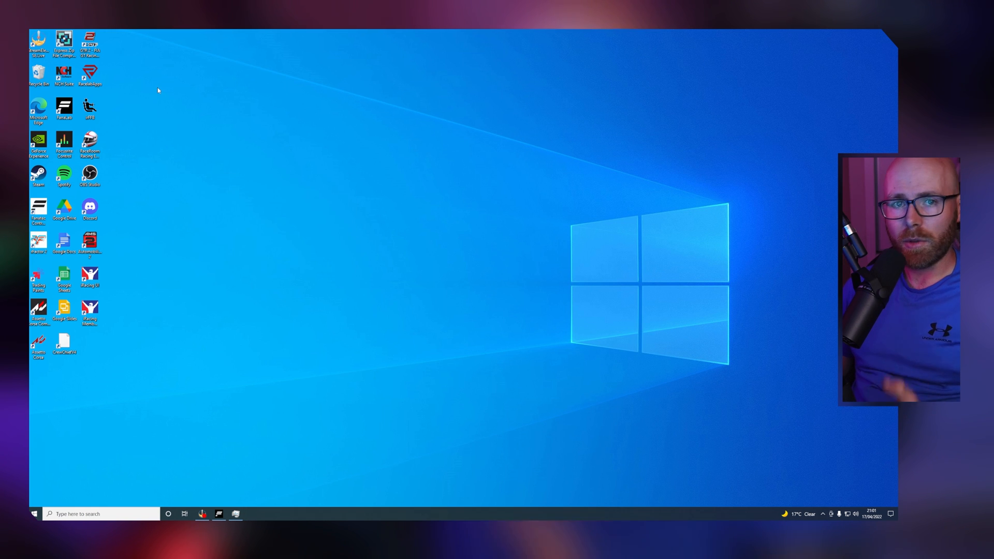
mouse_move(158, 139)
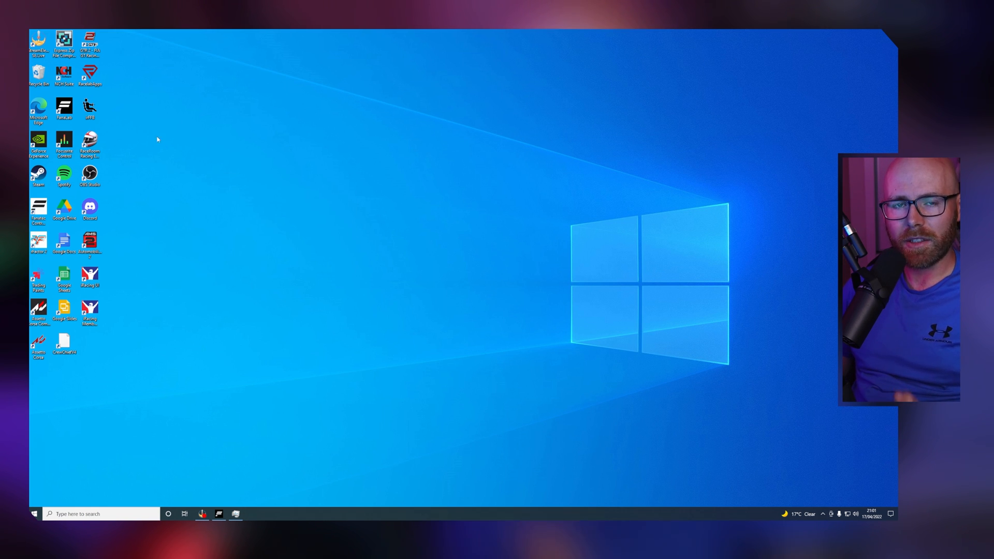
left_click(90, 513)
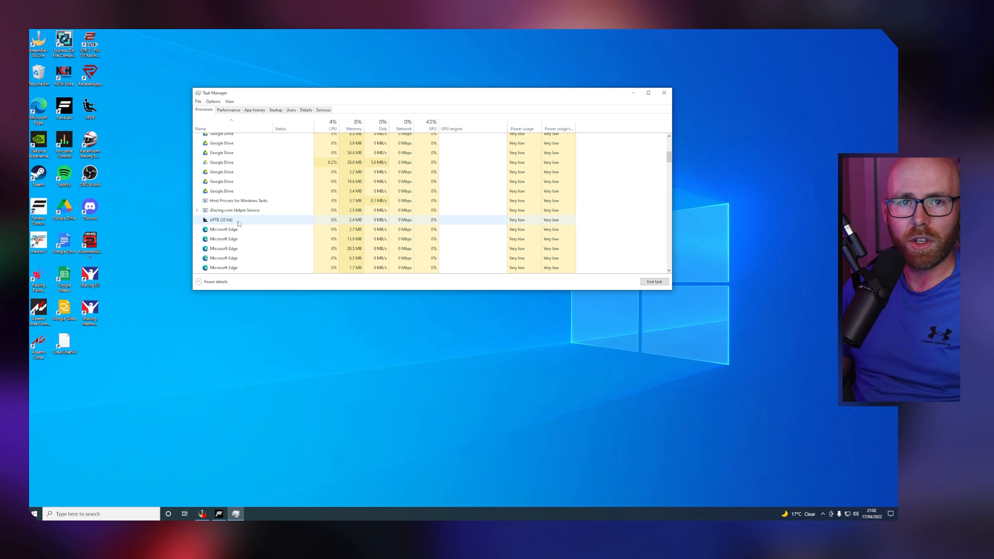
Step: End the irFFB (32 bit) process and close Task Manager
right_click(221, 219)
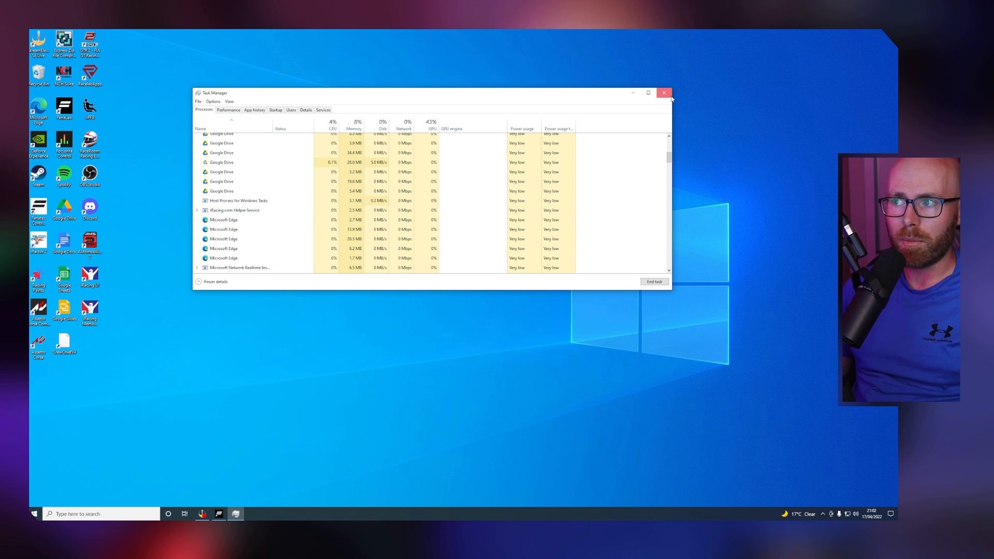
left_click(664, 92)
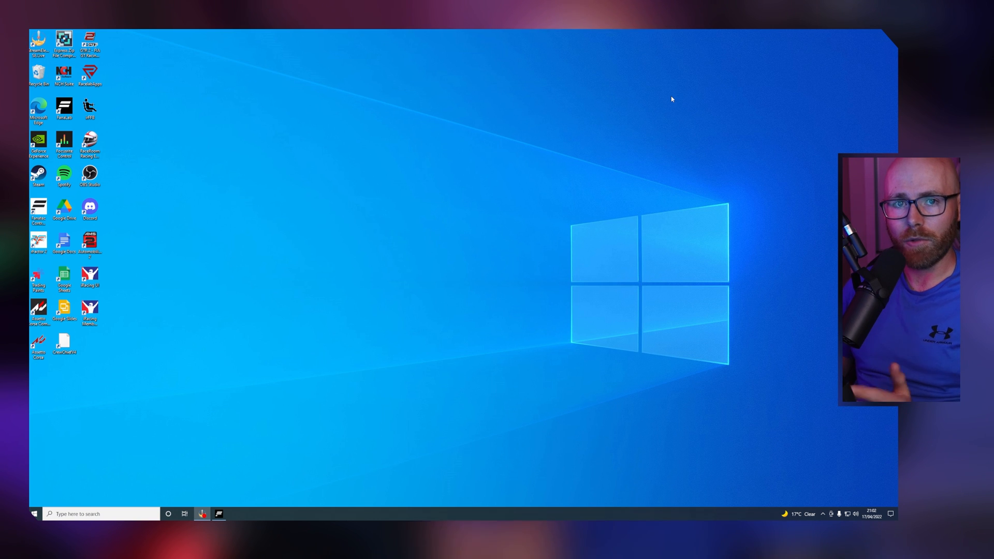
mouse_move(628, 117)
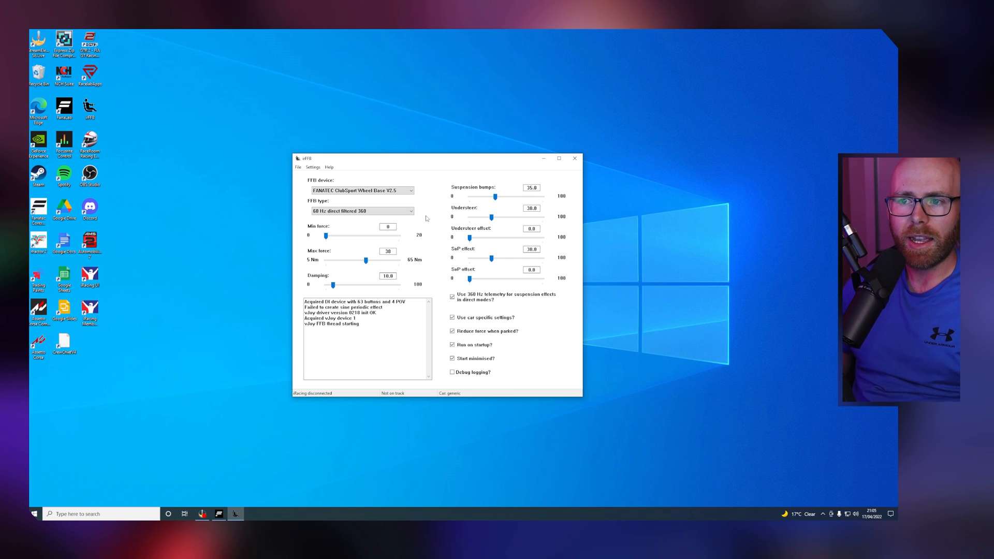
mouse_move(401, 223)
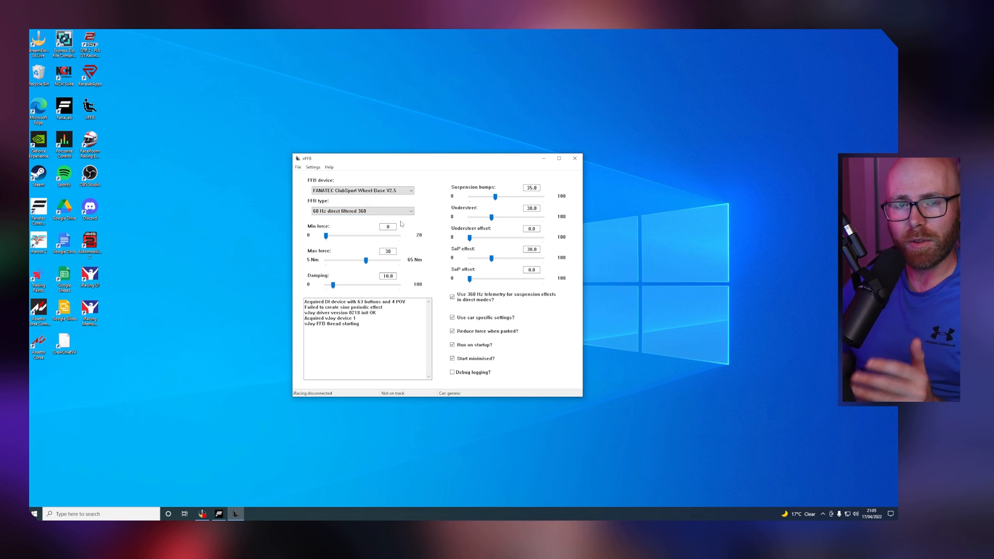
Step: Change irFFB's FFB type to 360 Hz
left_click(363, 211)
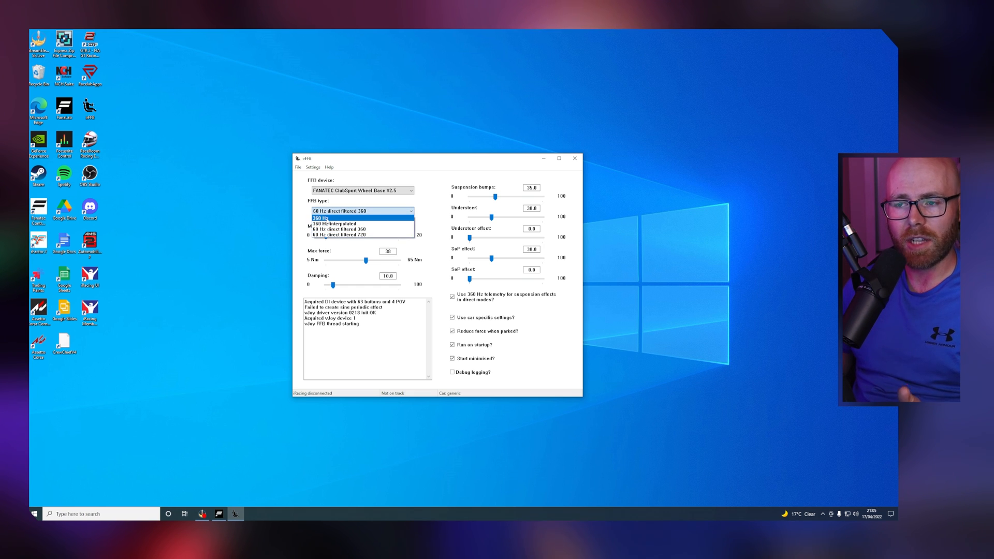
left_click(320, 218)
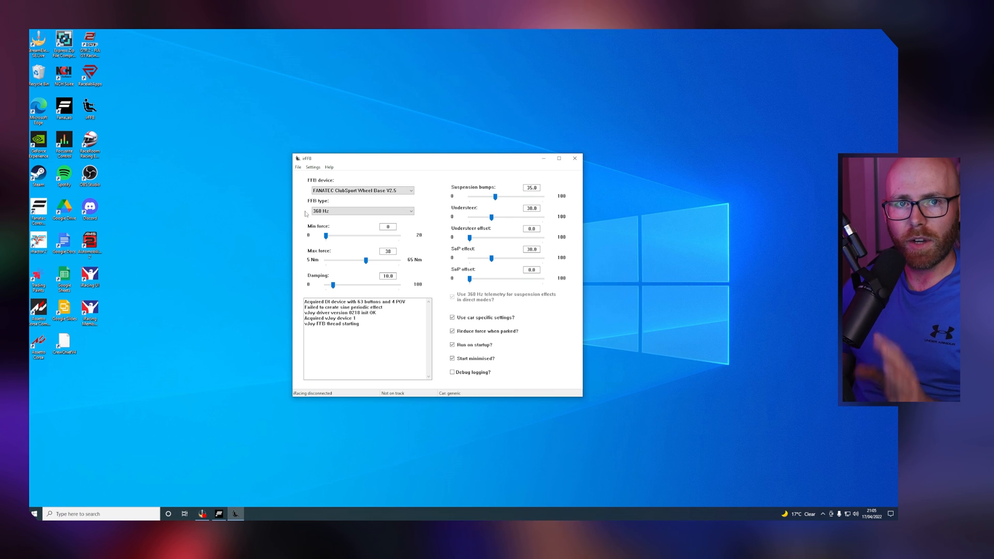